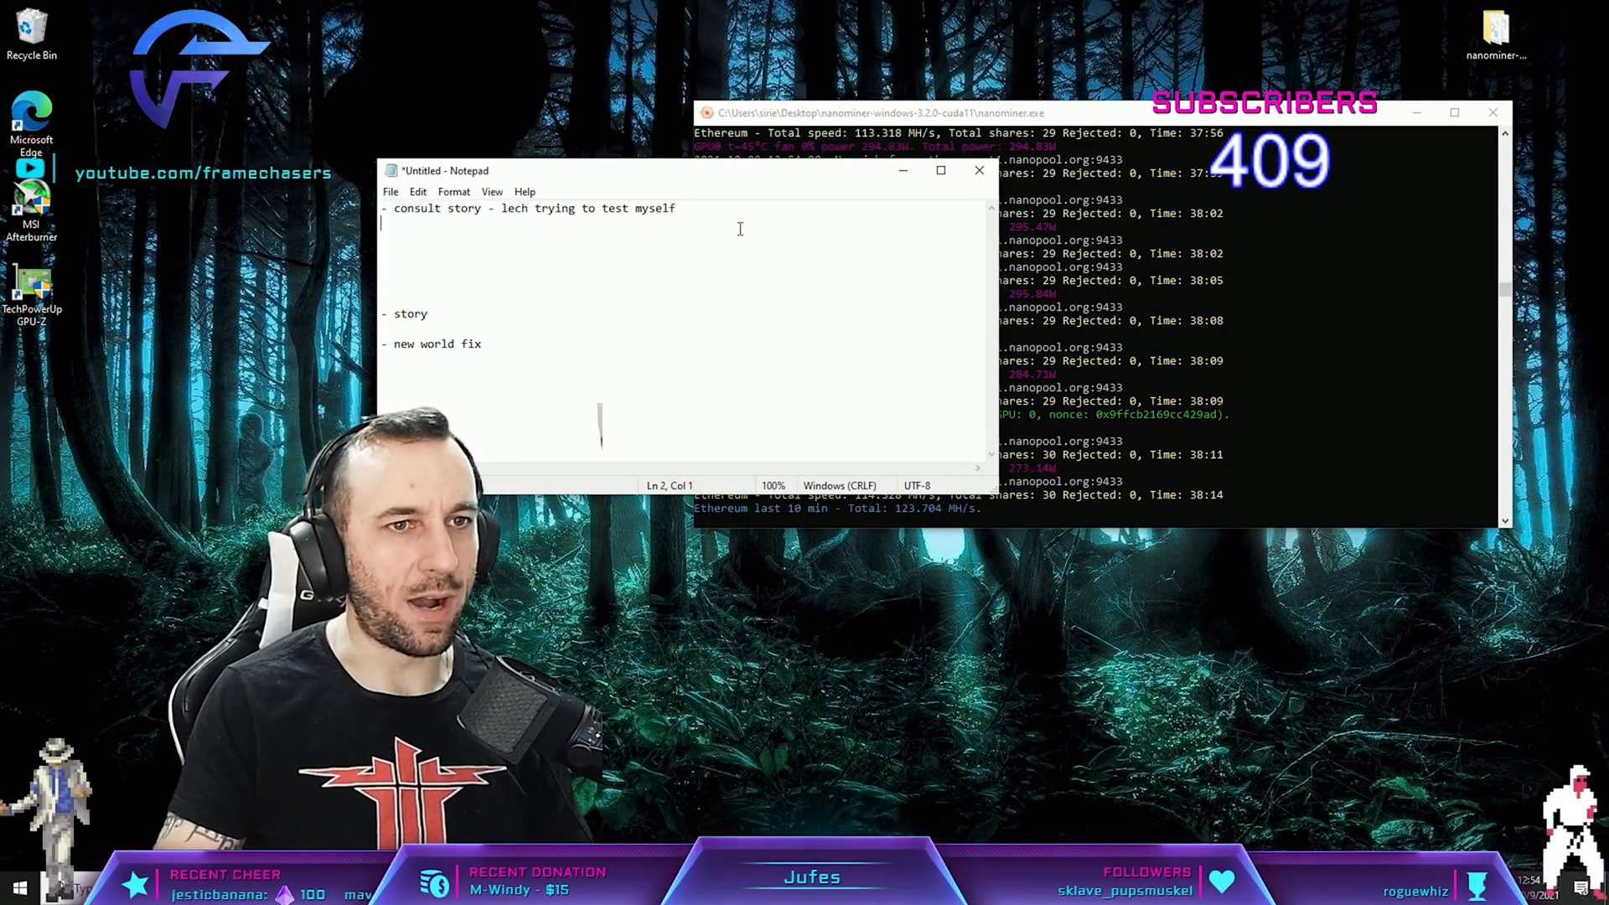
- Add the talking point 'PBO vs All core' on the line under the consult story
type("PBO")
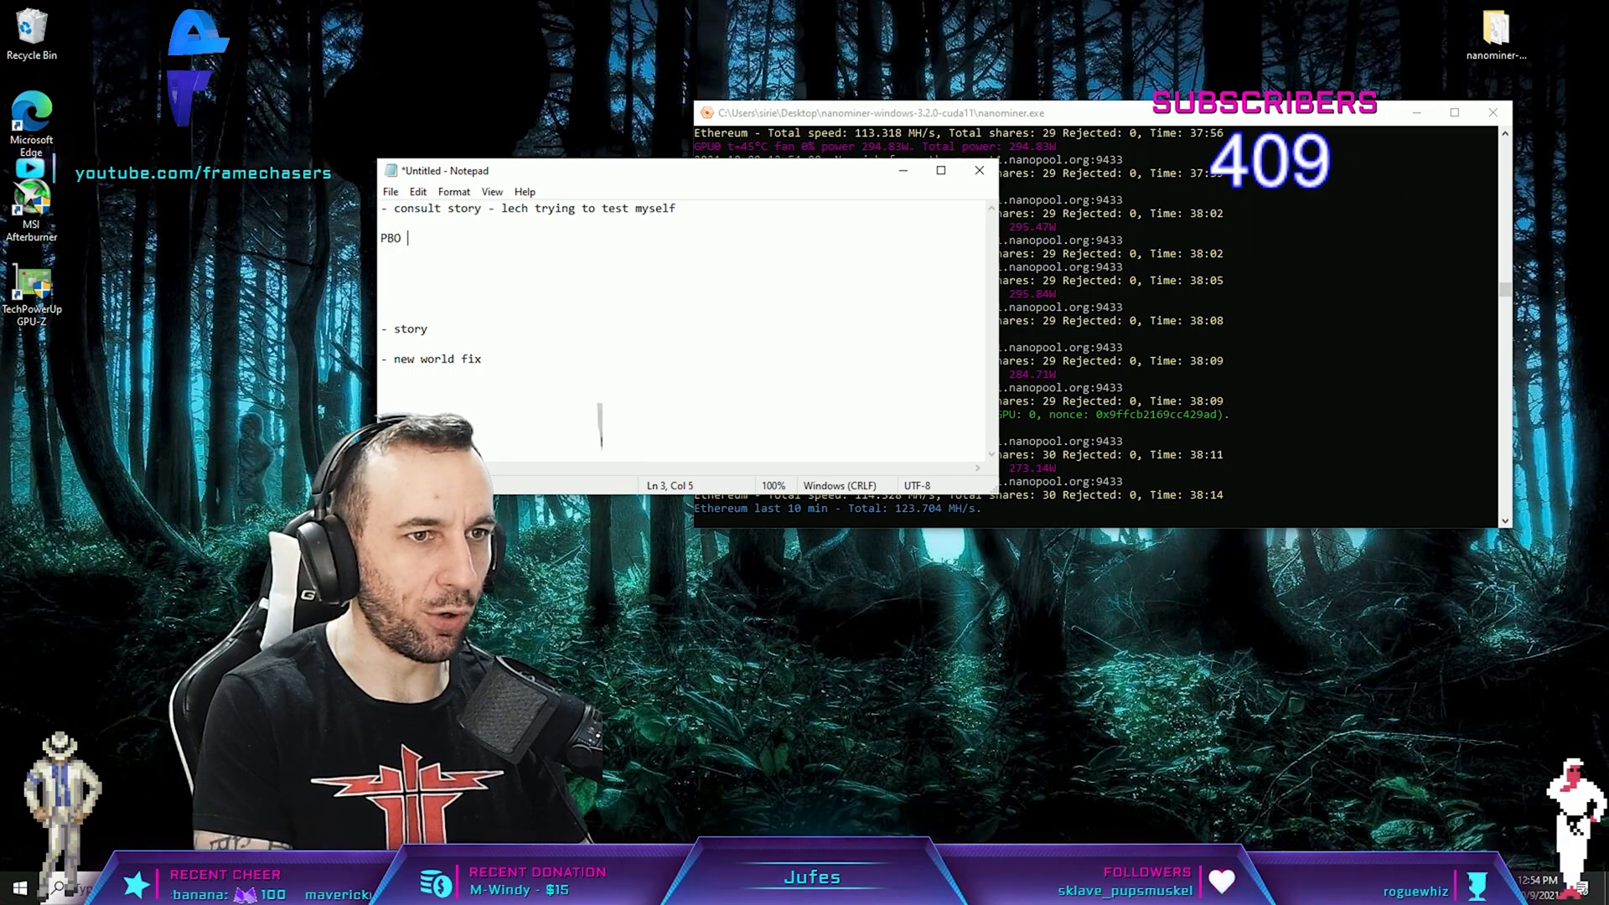
type("vs All core")
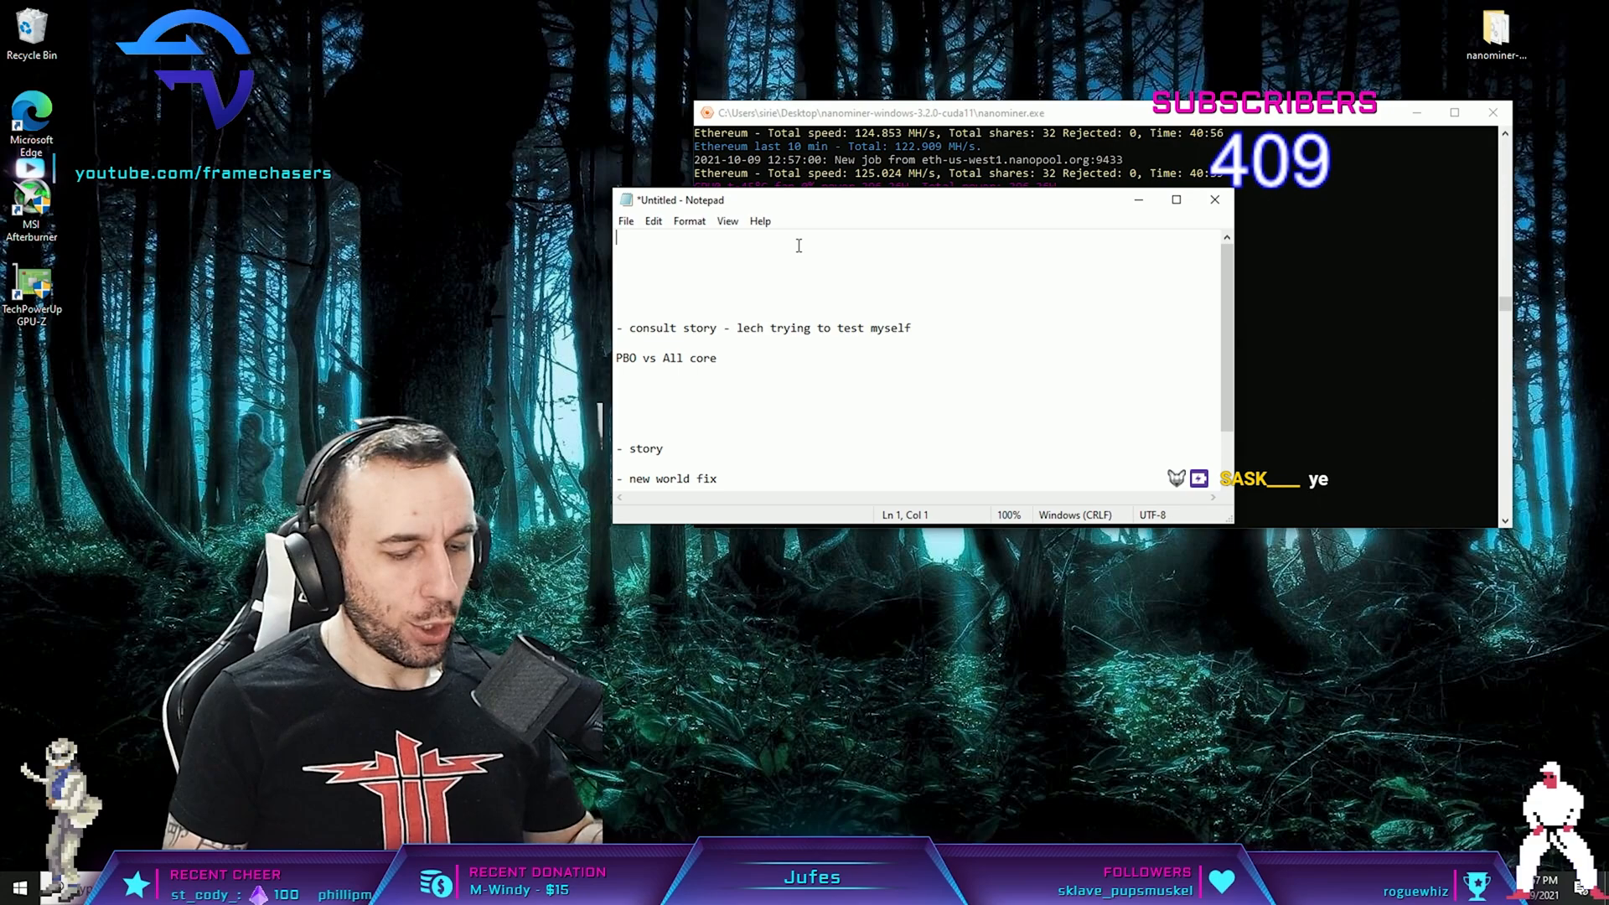
- Write 'youv hit the territory, where it doesnt matter' on line 1 and append 'PBO vs all core' to the consult story line
type("youv hit")
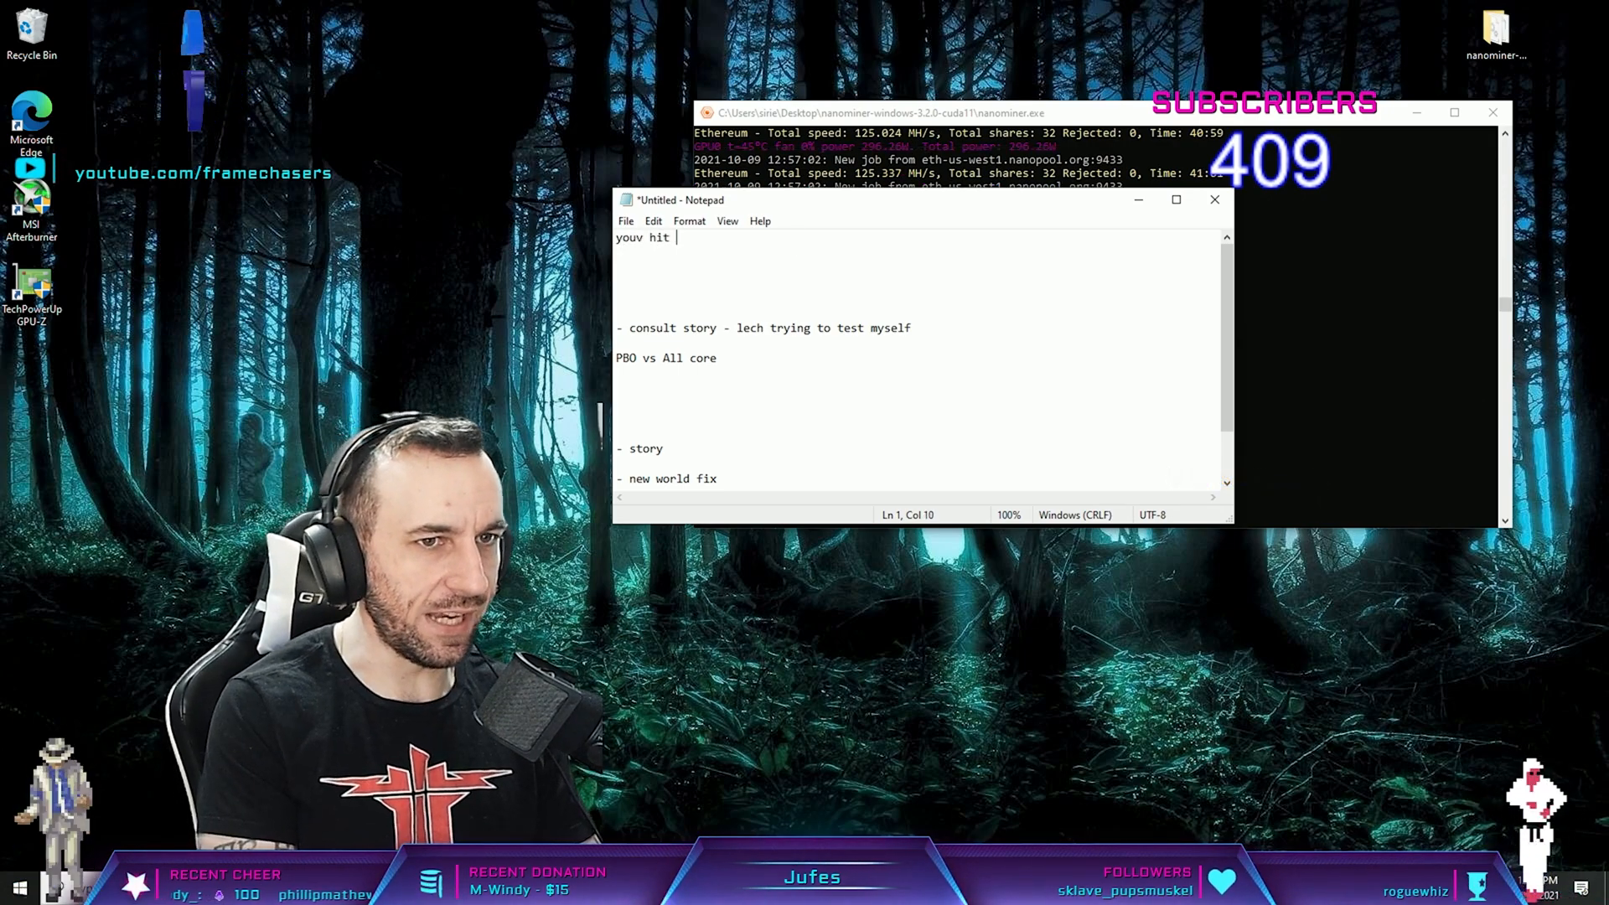
type("the territory")
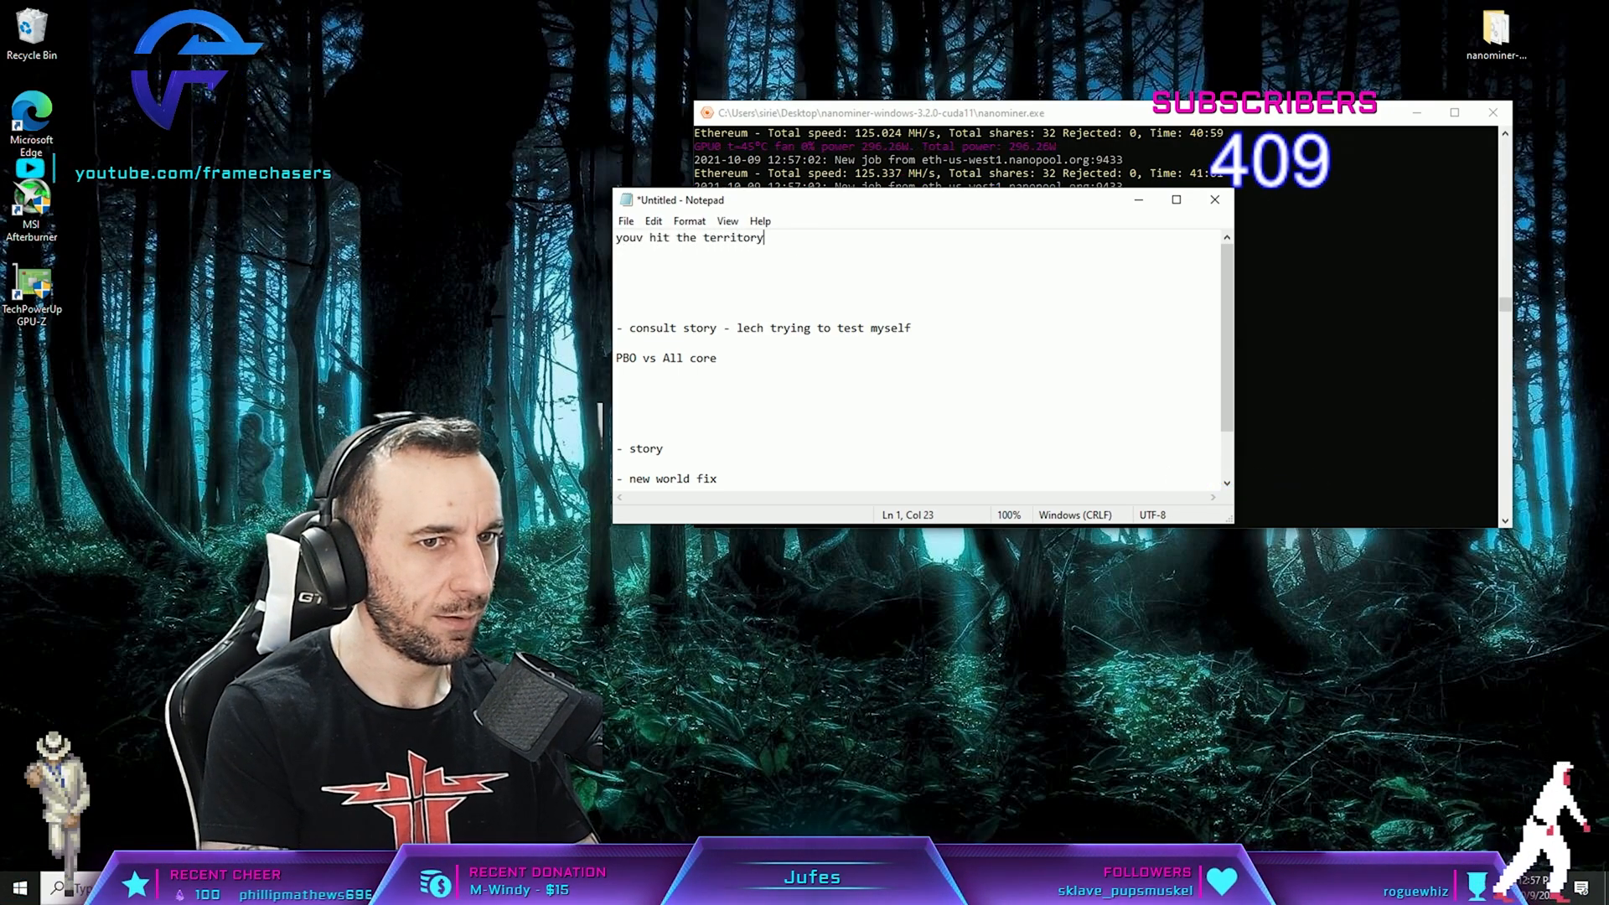
type(", where it doesnt matter")
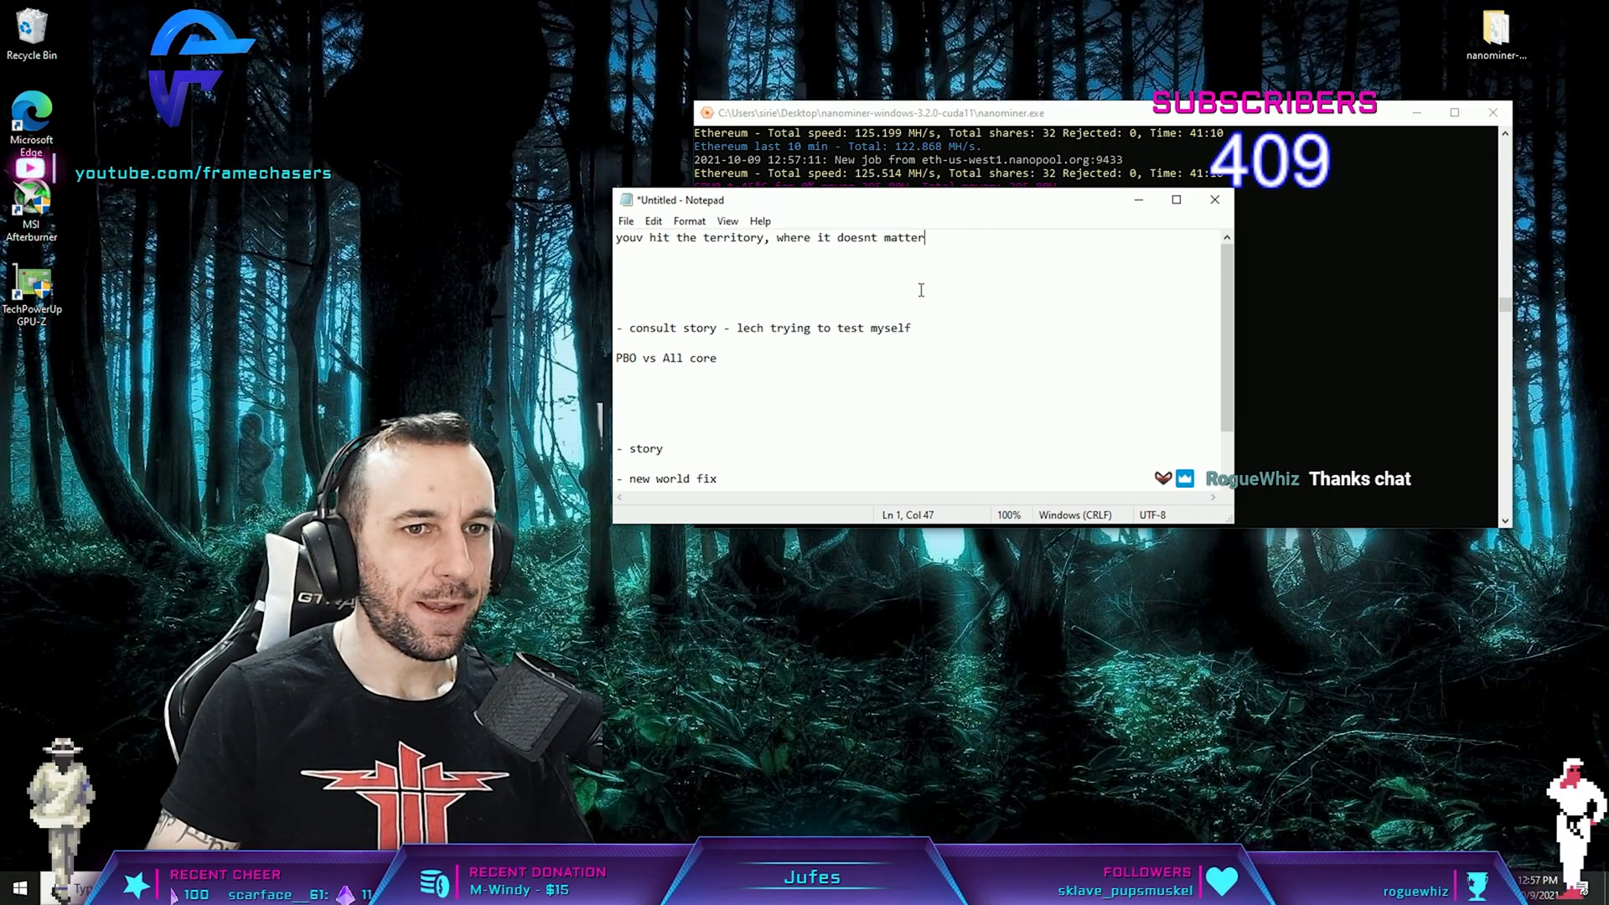
type("PBO vs all core")
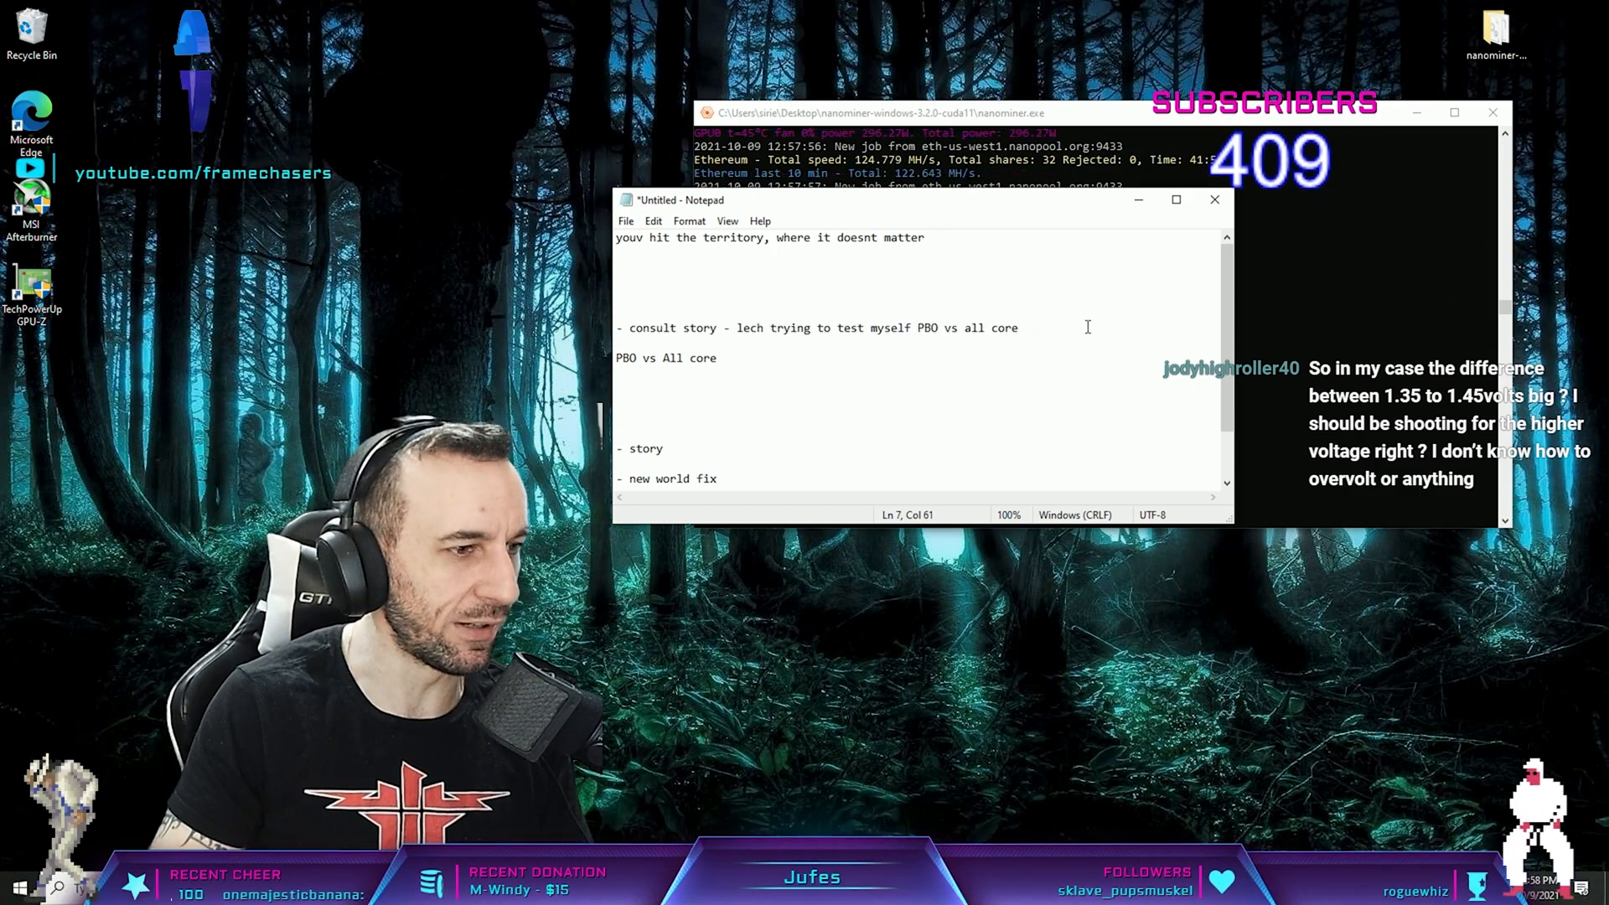
- Delete the territory note and blank lines so the consult story line returns to the top
triple_click(818, 327)
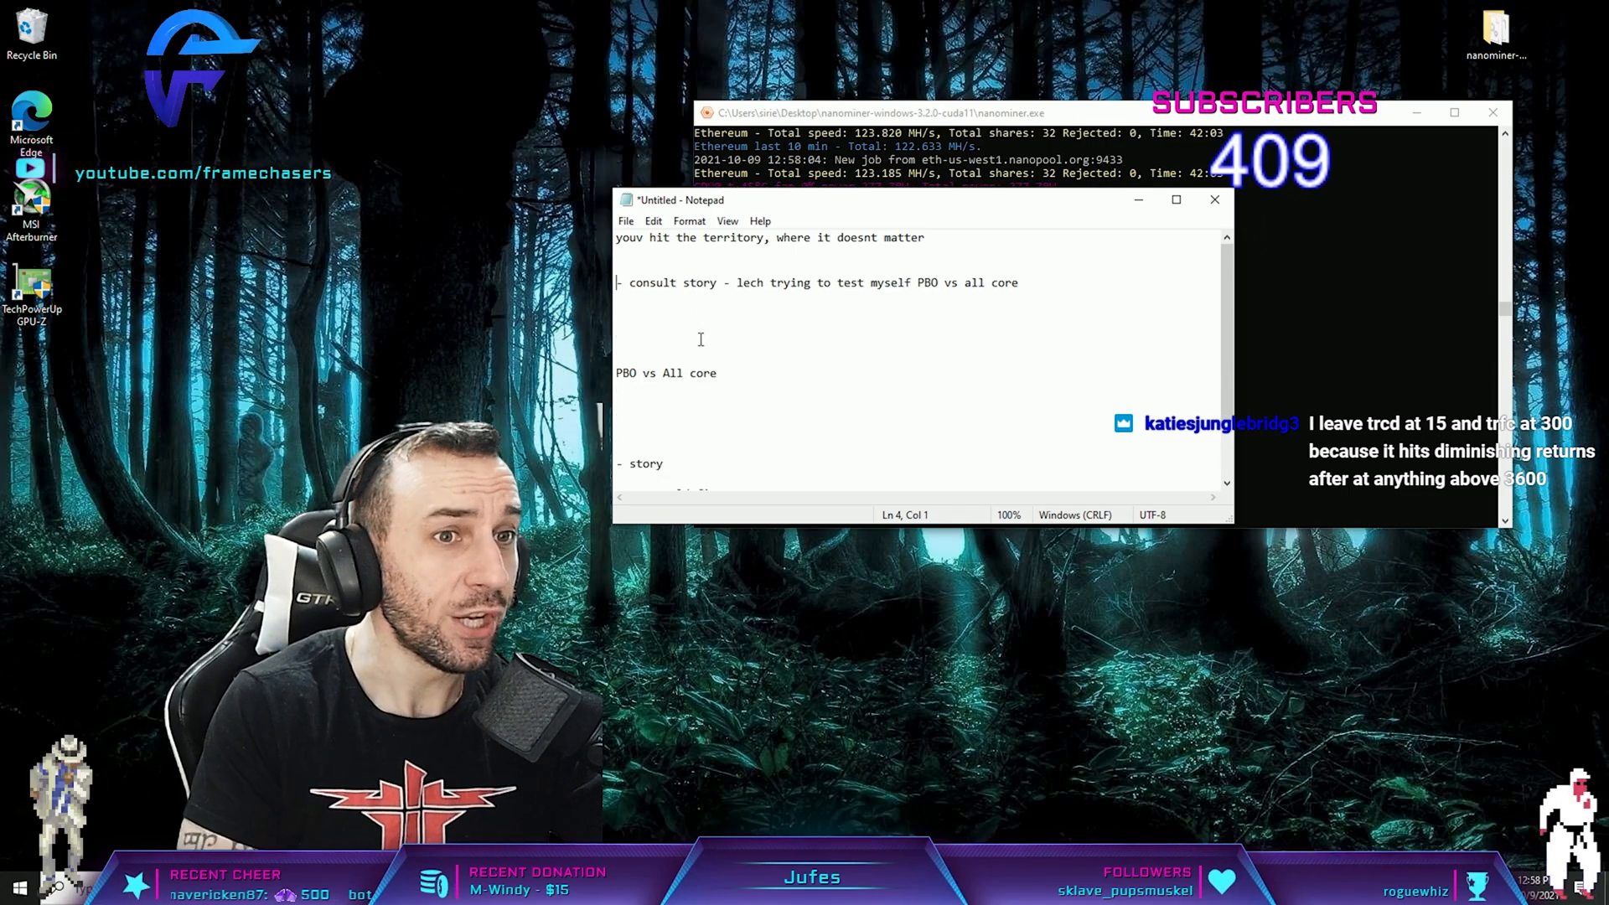
left_click(1017, 282)
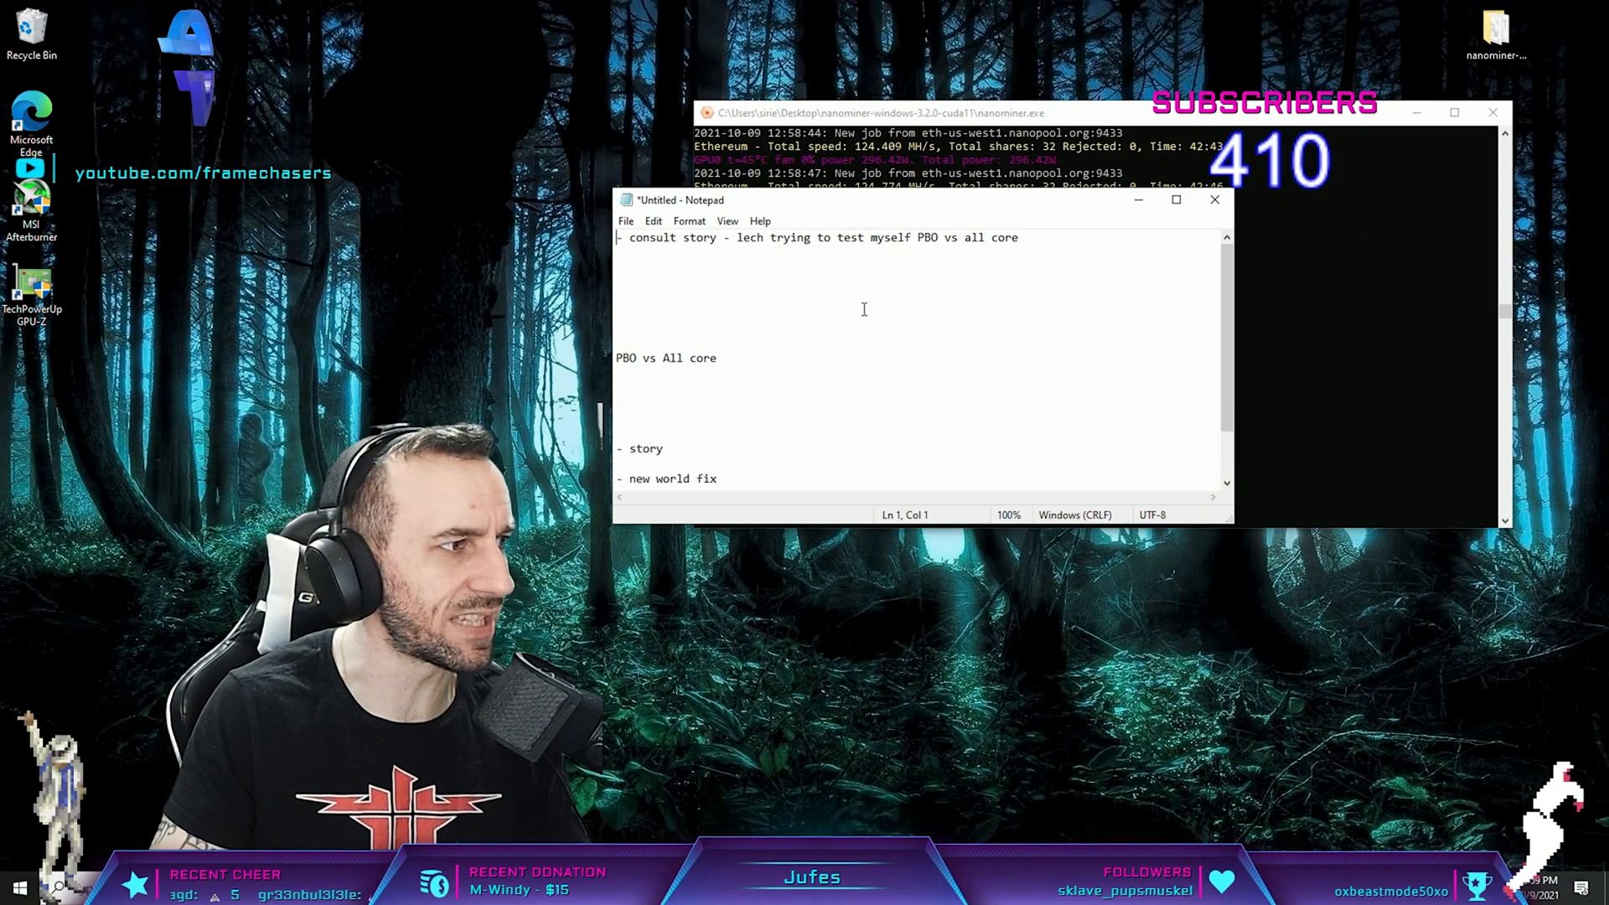
left_click(1067, 237)
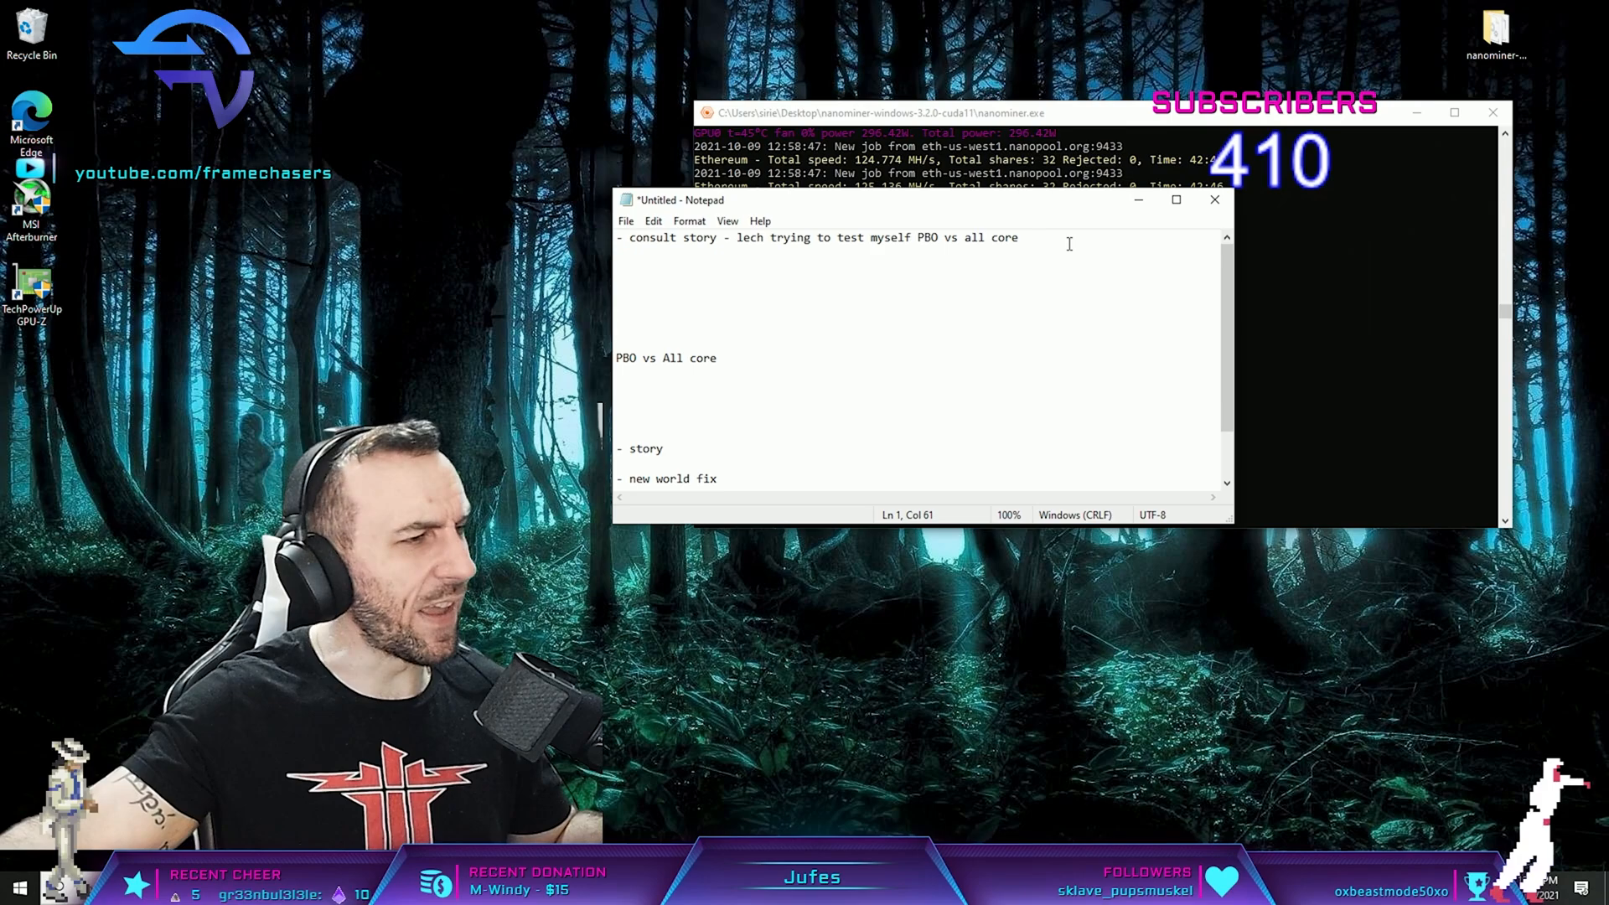